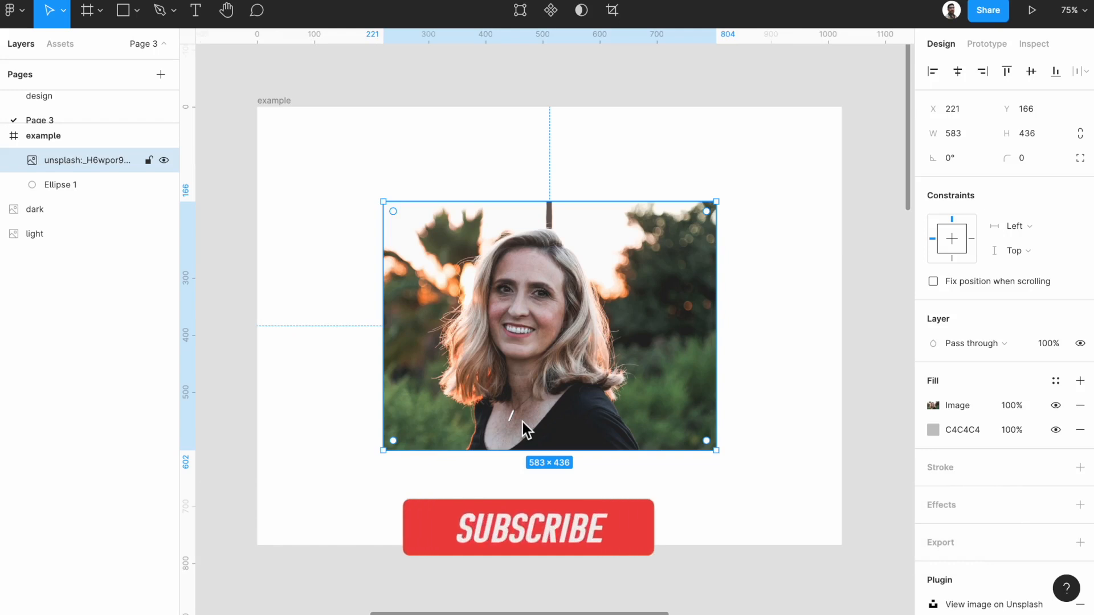
Step: Draw a 400 × 400 ellipse, centre it over the portrait photo and use it as a mask
{"action": "left_click", "coordinate": [528, 528]}
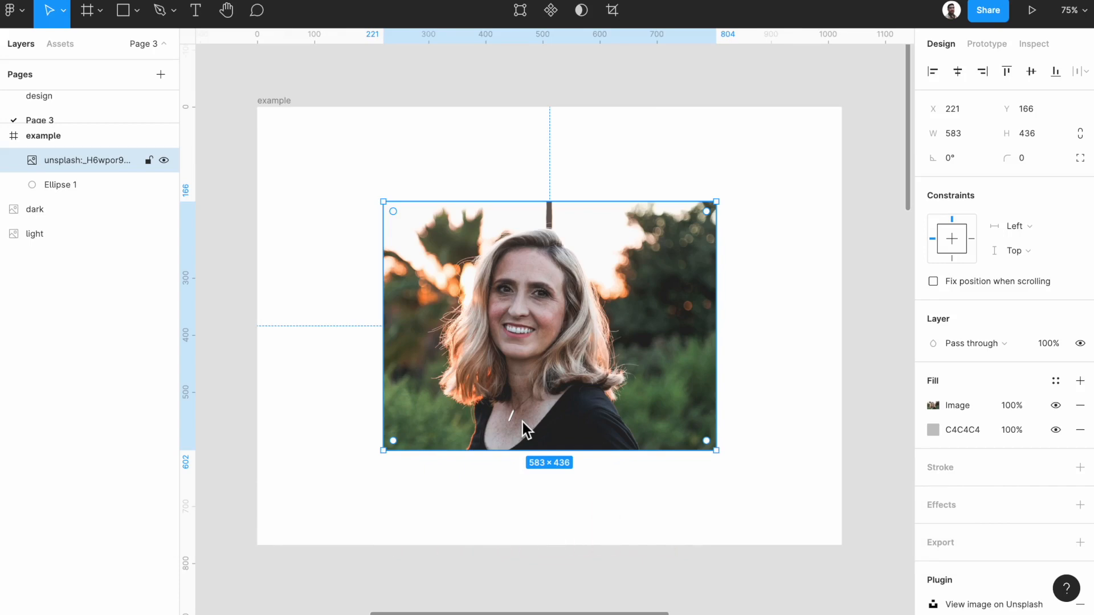
{"action": "left_click", "coordinate": [120, 12]}
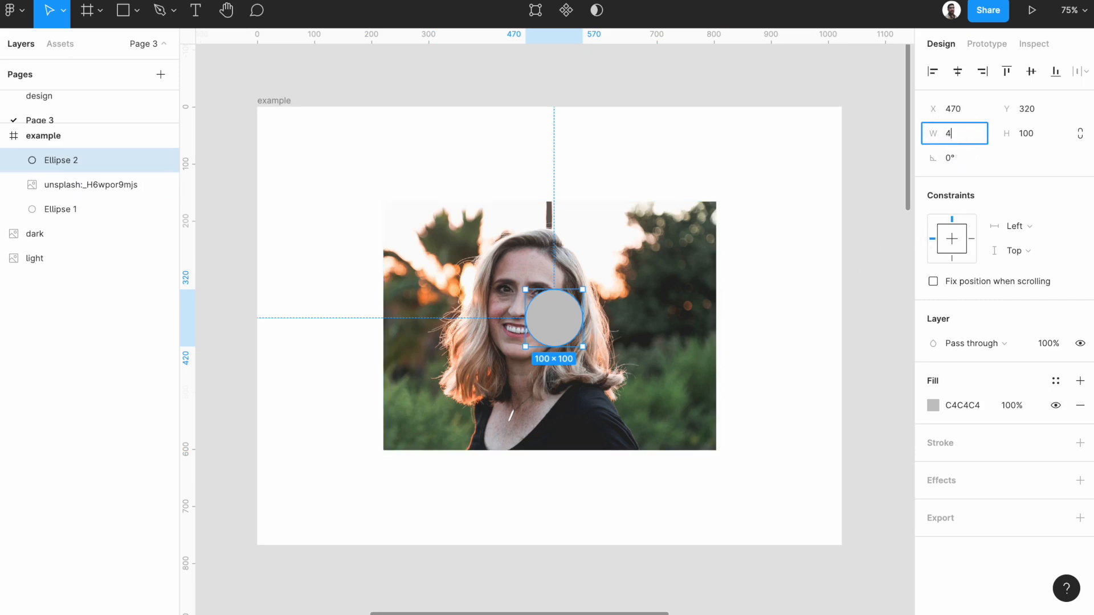
{"action": "type", "text": "400"}
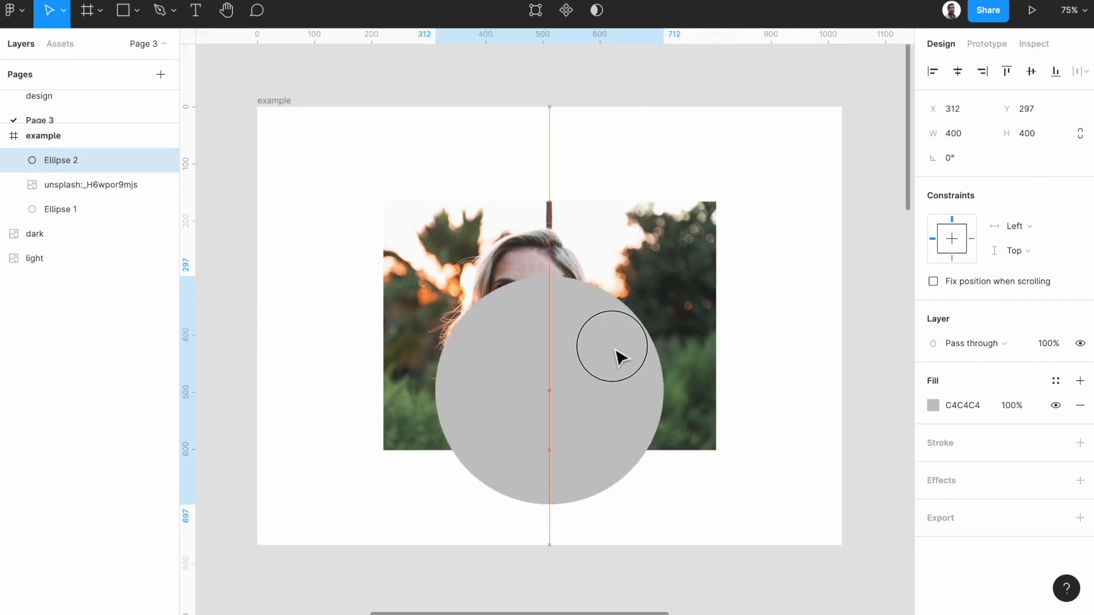
{"action": "left_click_drag", "start_coordinate": [612, 347], "coordinate": [599, 293]}
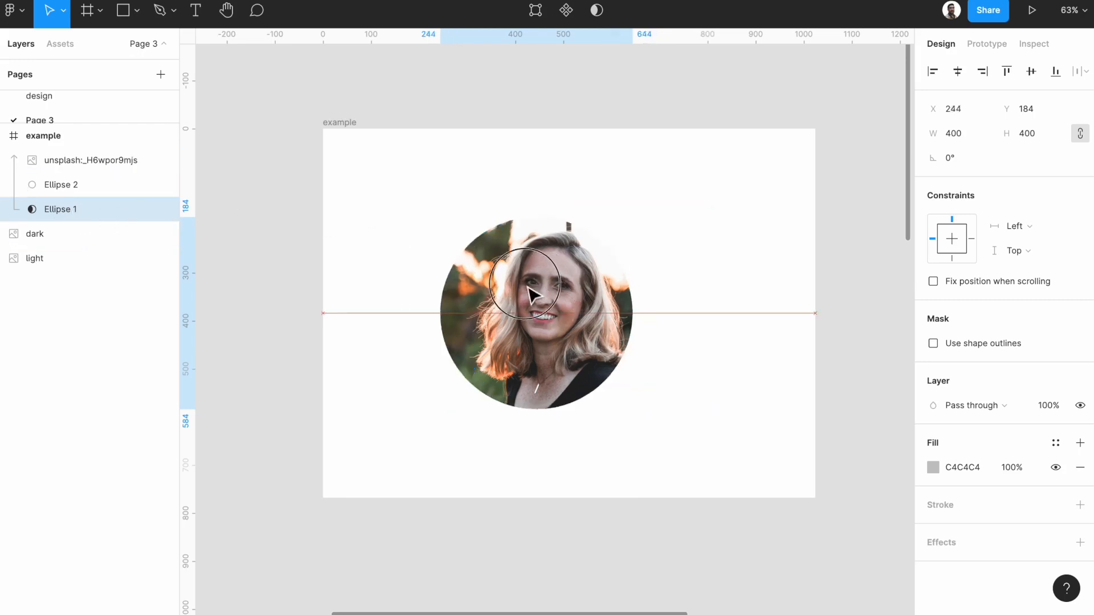
{"action": "left_click_drag", "start_coordinate": [531, 292], "coordinate": [569, 361]}
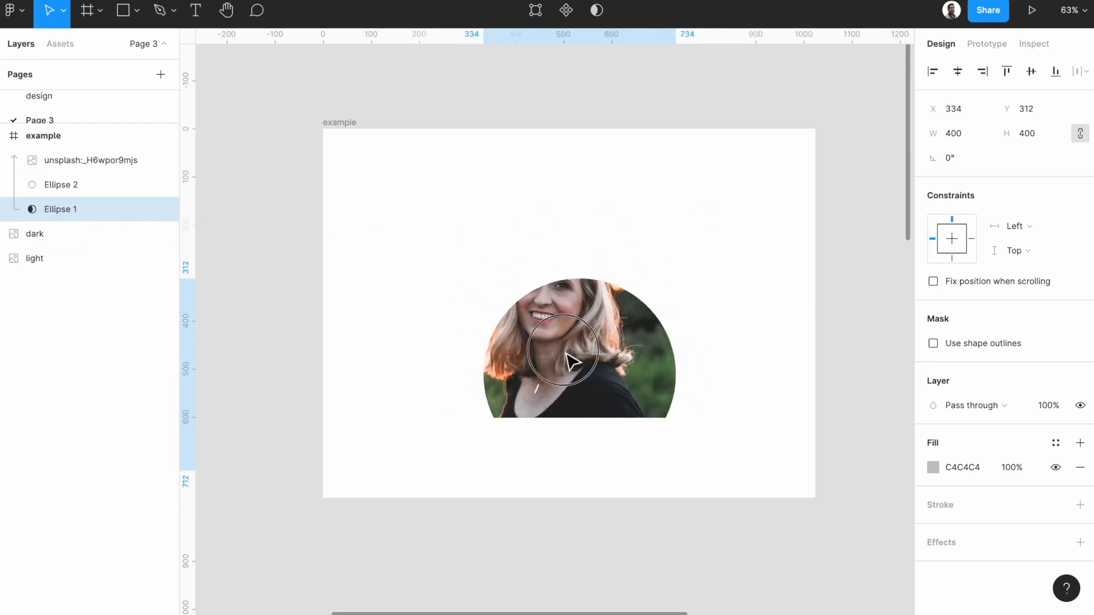
{"action": "left_click_drag", "start_coordinate": [569, 360], "coordinate": [621, 258]}
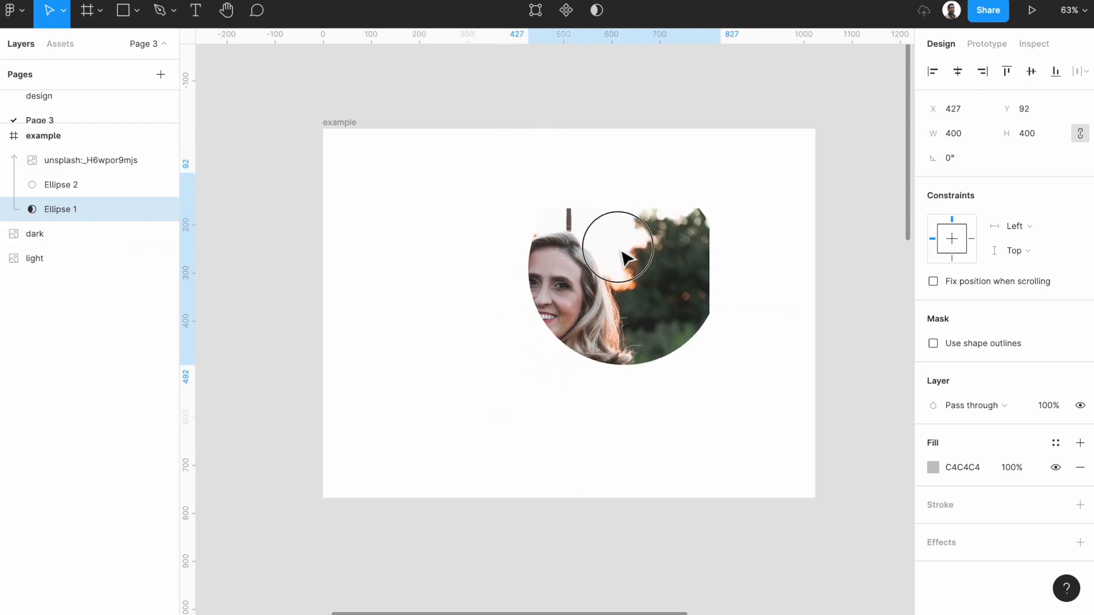
{"action": "left_click_drag", "start_coordinate": [623, 246], "coordinate": [528, 252]}
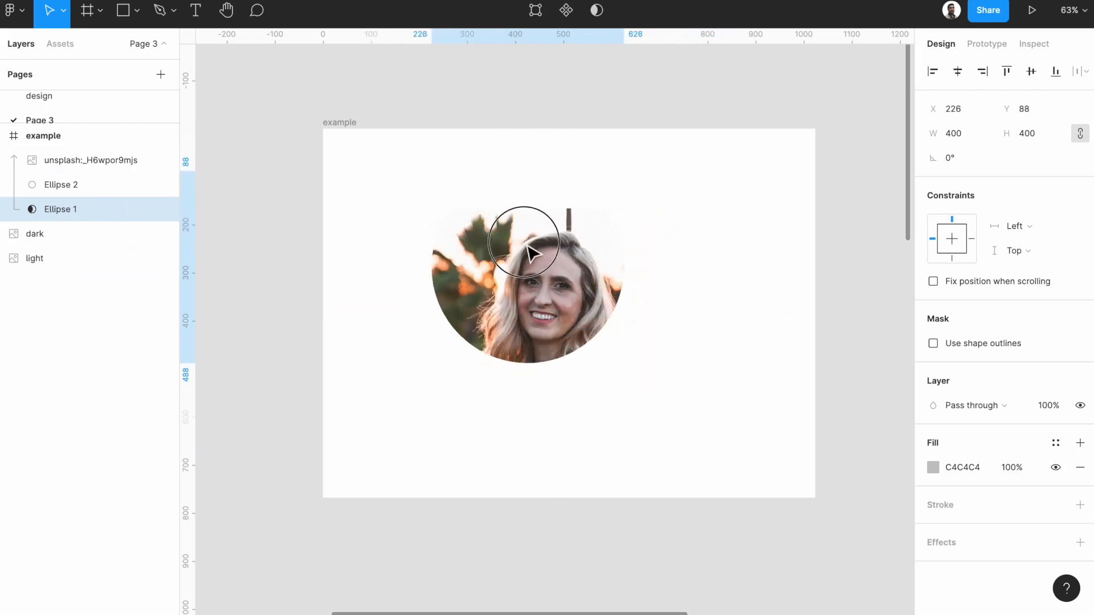
{"action": "left_click_drag", "start_coordinate": [523, 240], "coordinate": [557, 293]}
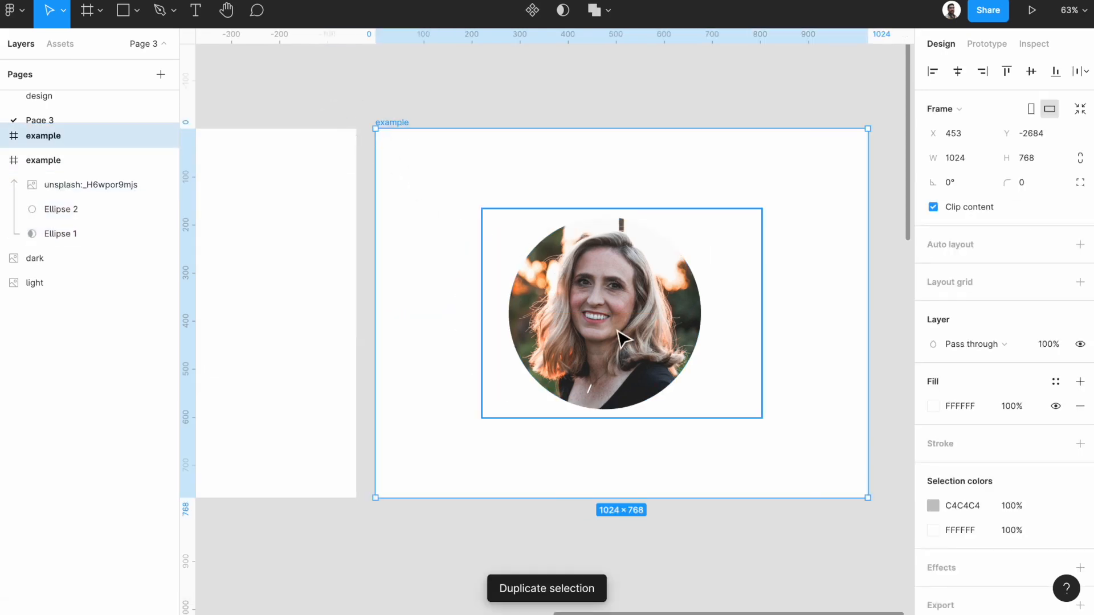
Step: Widen the copied frame's mask circle to 800 and centre it over the photo
{"action": "left_click", "coordinate": [59, 209]}
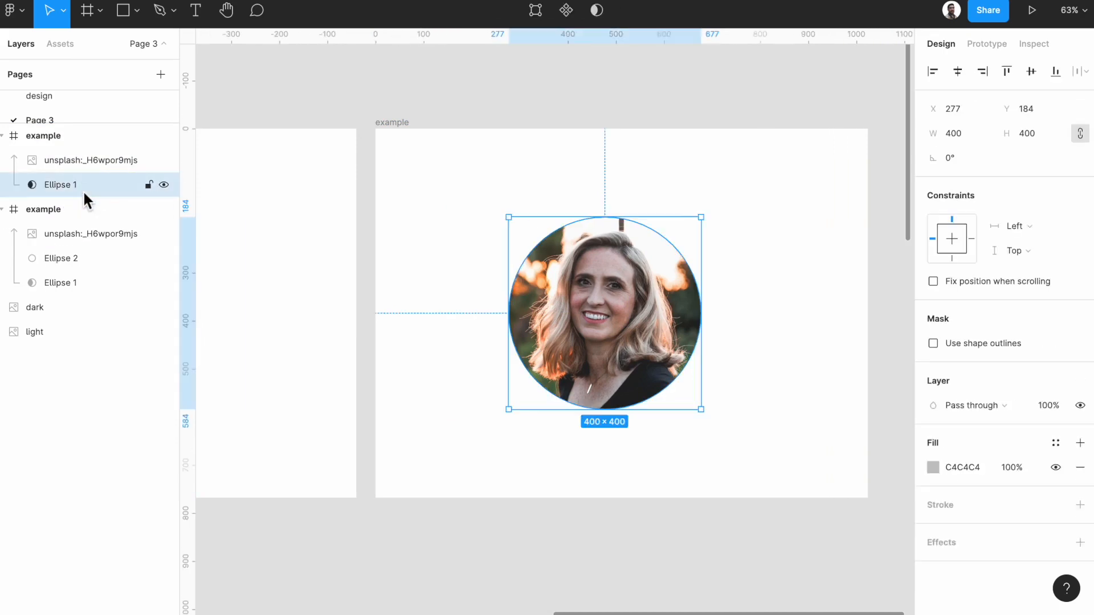
{"action": "left_click", "coordinate": [953, 133]}
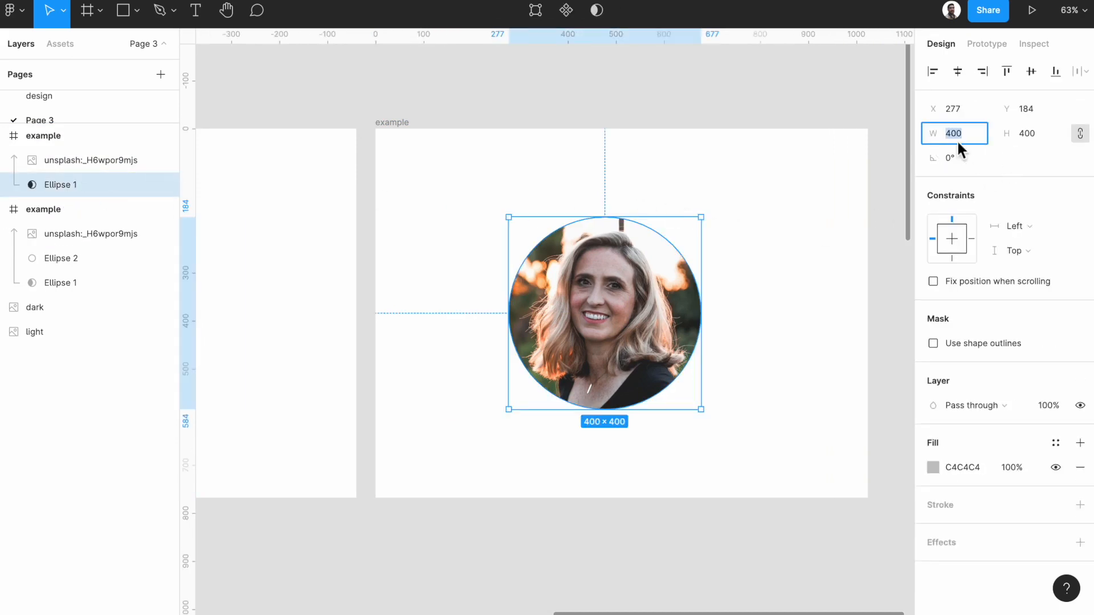
{"action": "type", "text": "800"}
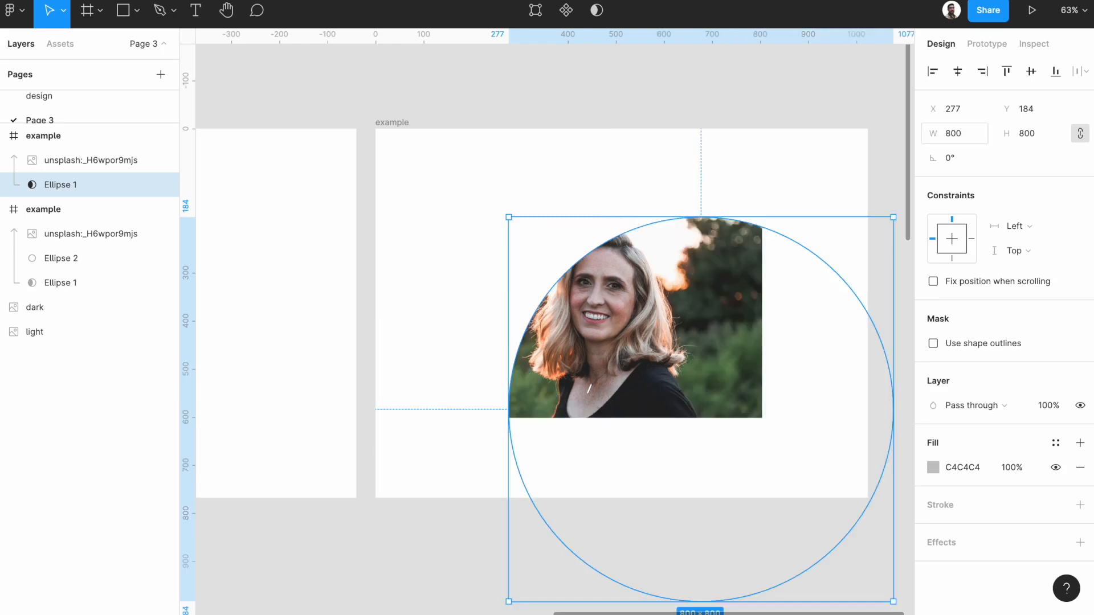
{"action": "left_click", "coordinate": [1007, 71]}
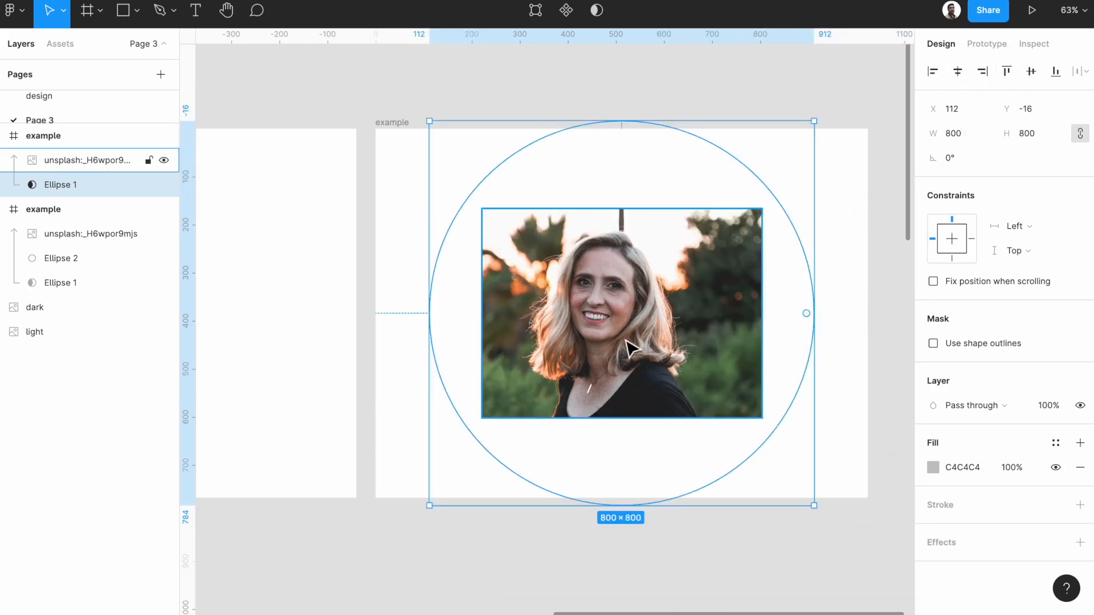
{"action": "left_click", "coordinate": [986, 44]}
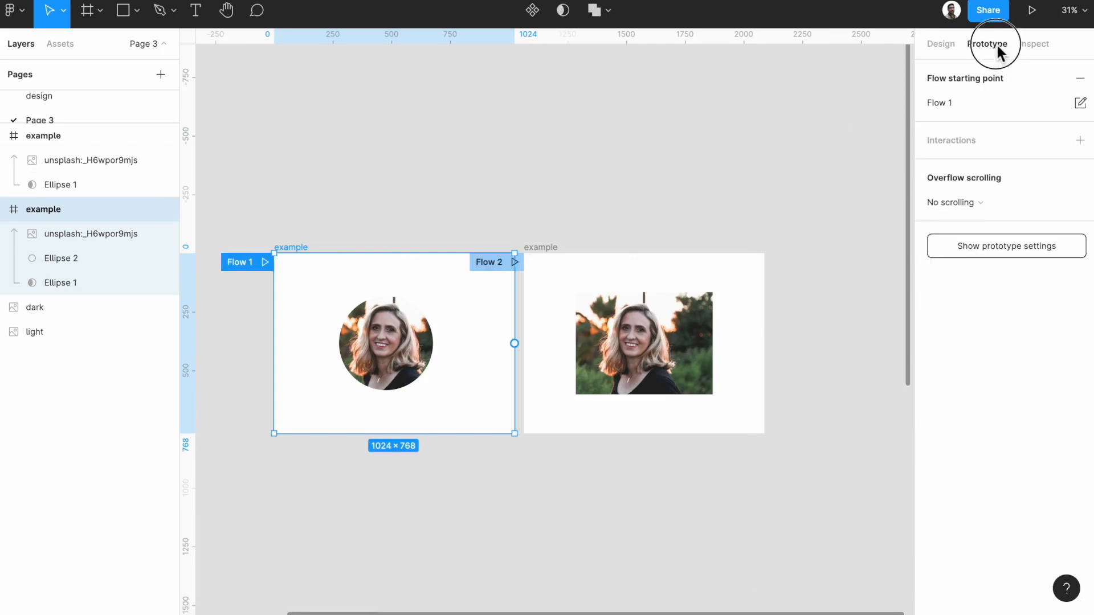
Step: In prototype mode, connect one example frame to the other with a navigate interaction
{"action": "left_click", "coordinate": [514, 342]}
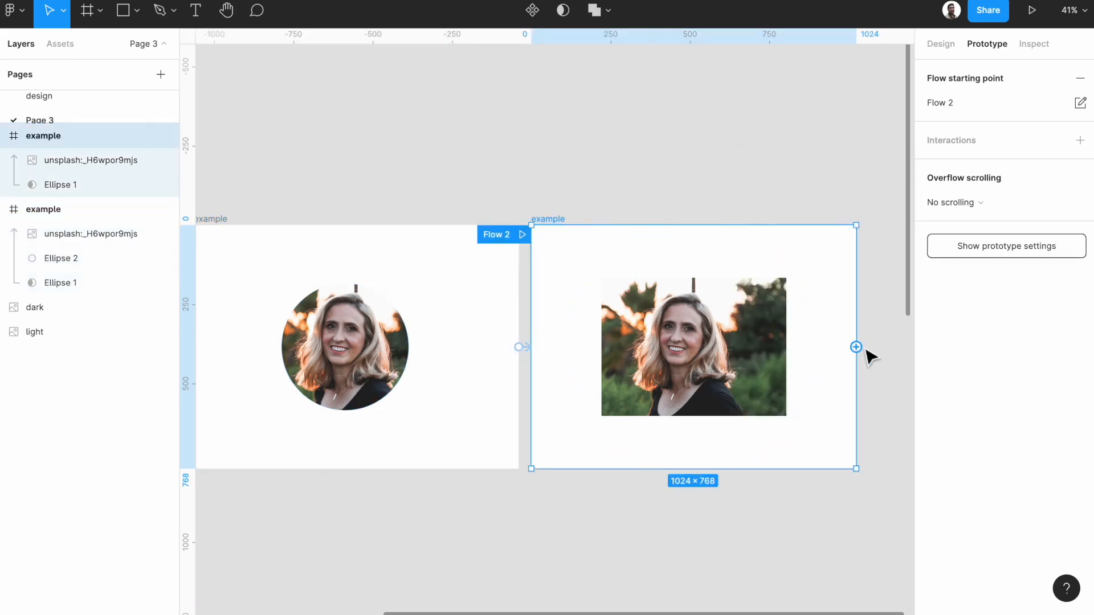
{"action": "left_click", "coordinate": [856, 347]}
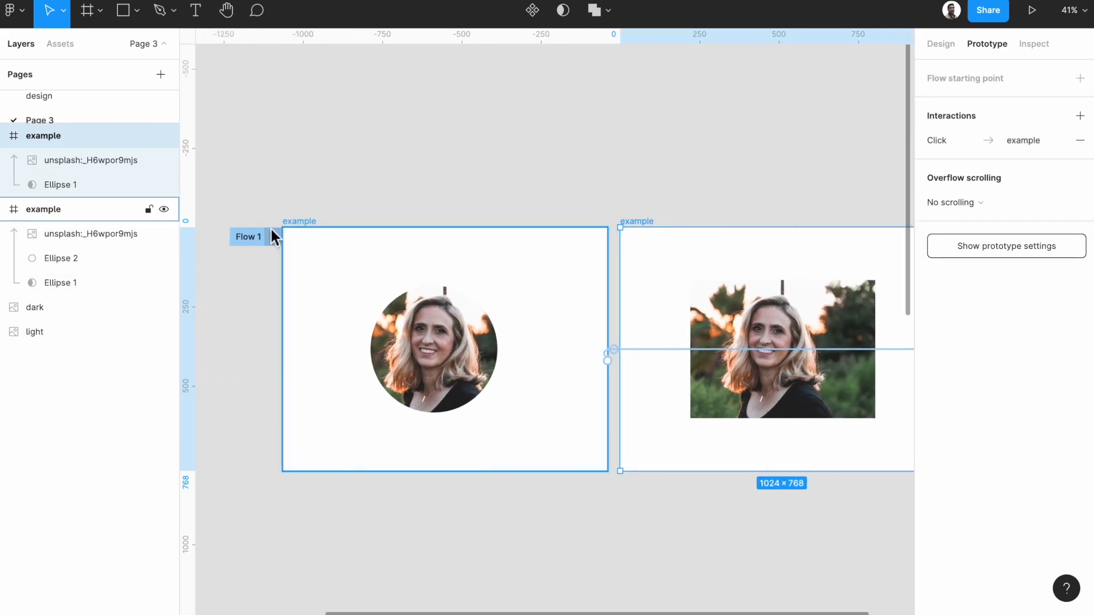
{"action": "left_click", "coordinate": [1031, 11]}
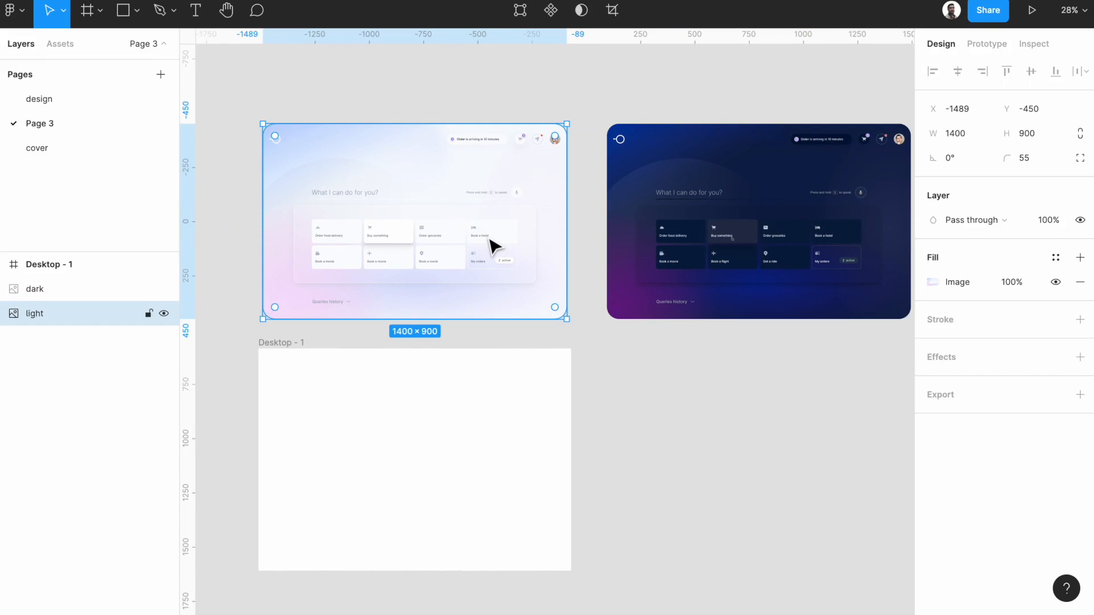
{"action": "mouse_move", "coordinate": [495, 217]}
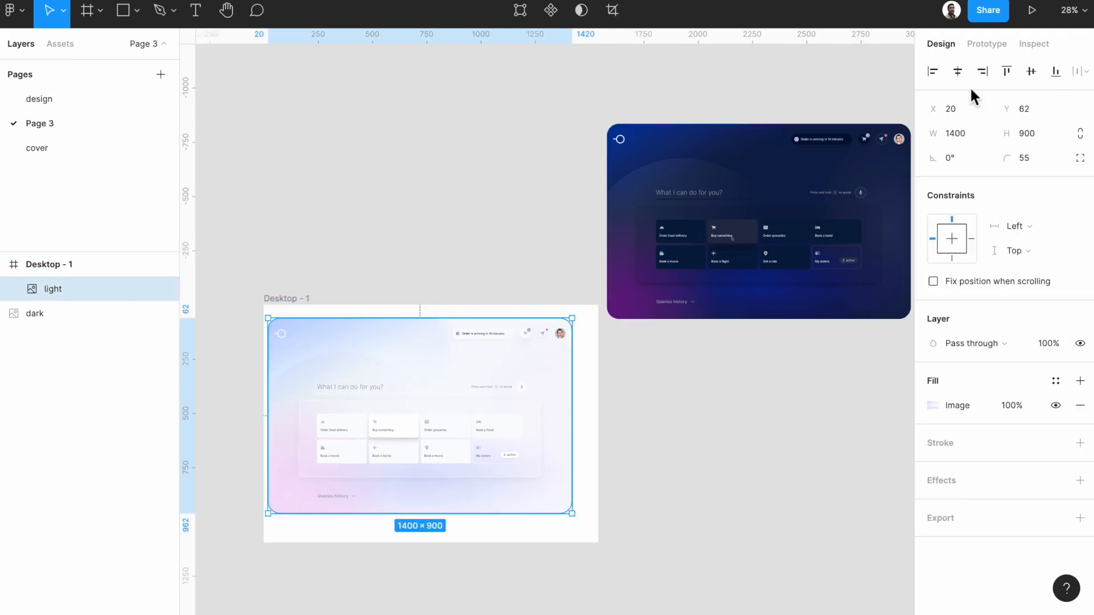
Step: Align the light screen inside the Desktop - 1 frame
{"action": "left_click", "coordinate": [1031, 70]}
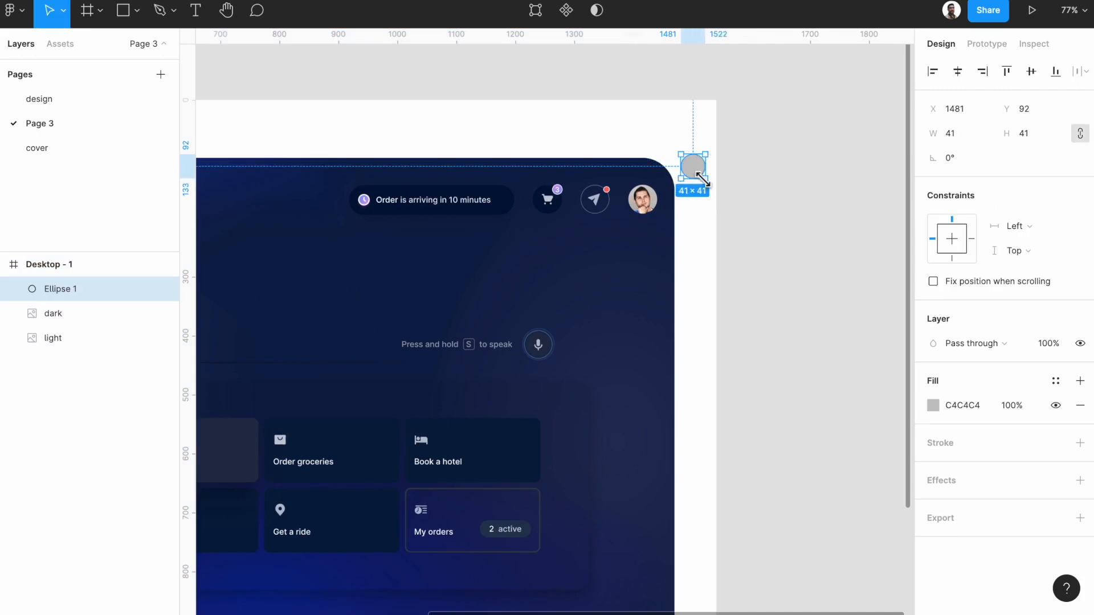
{"action": "mouse_move", "coordinate": [75, 301]}
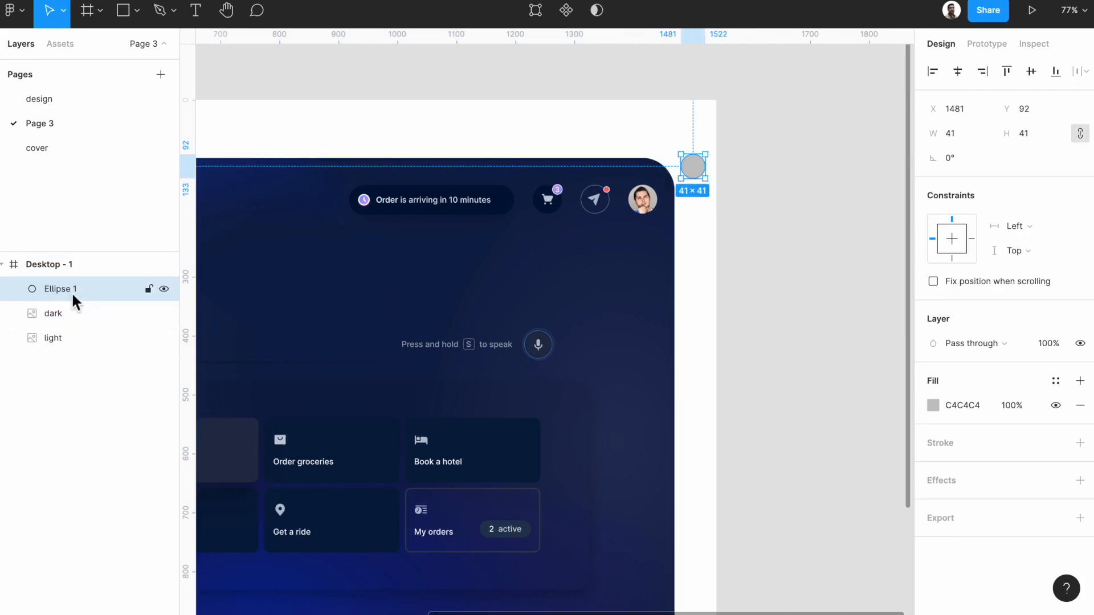
Step: Move the 41×41 circle beneath the dark screen layer to use as its mask
{"action": "left_click_drag", "start_coordinate": [59, 288], "coordinate": [59, 314]}
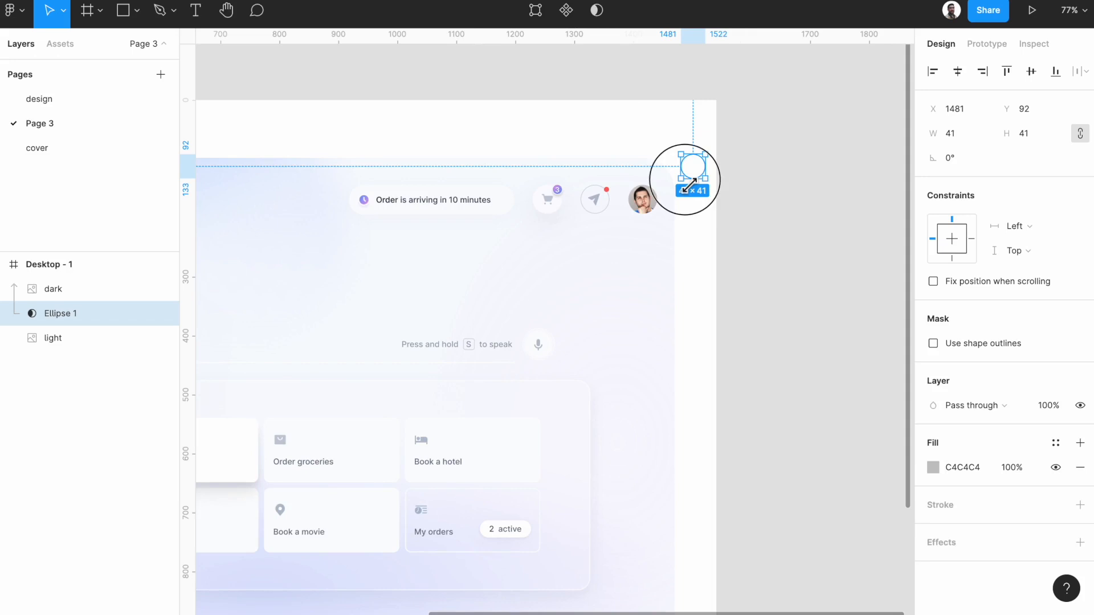
{"action": "left_click_drag", "start_coordinate": [690, 170], "coordinate": [539, 334]}
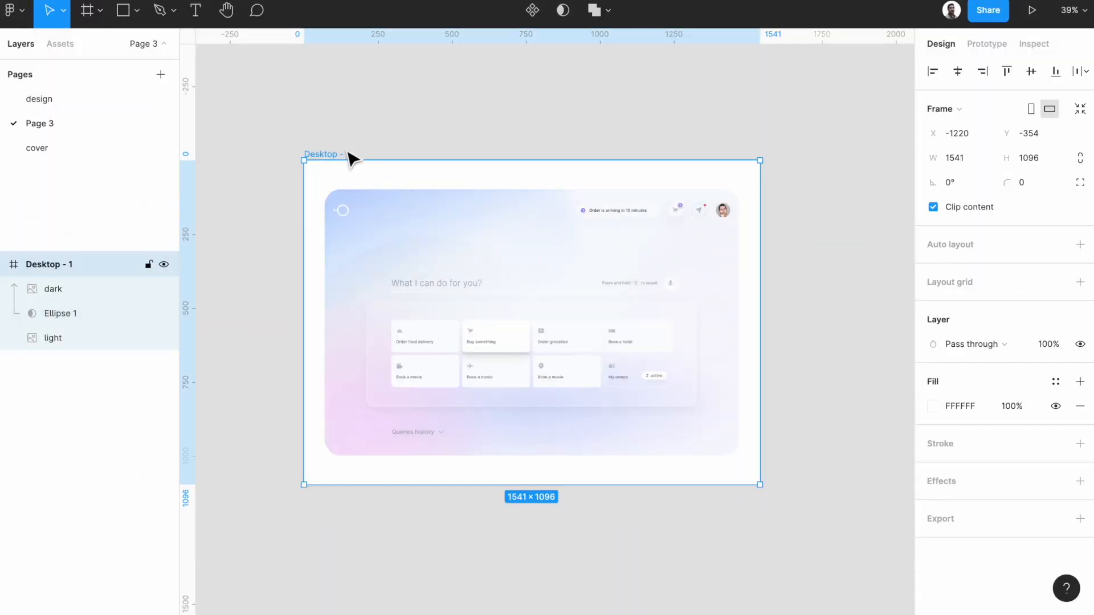
Step: Duplicate Desktop - 1 and enlarge the copy's mask circle width to 2000
{"action": "key", "text": "Ctrl+d"}
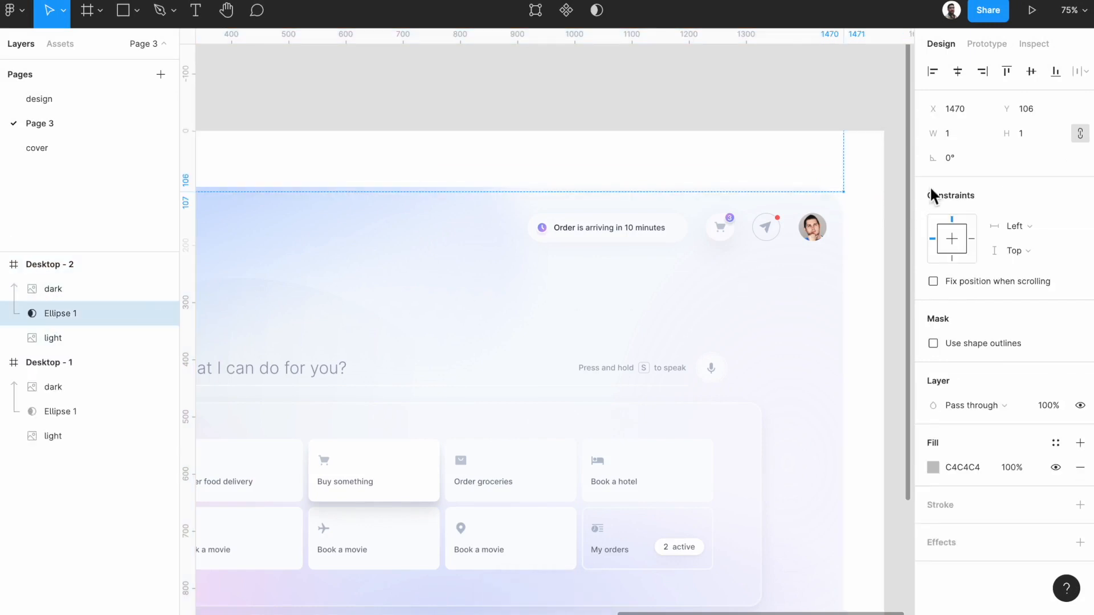
{"action": "left_click", "coordinate": [956, 133]}
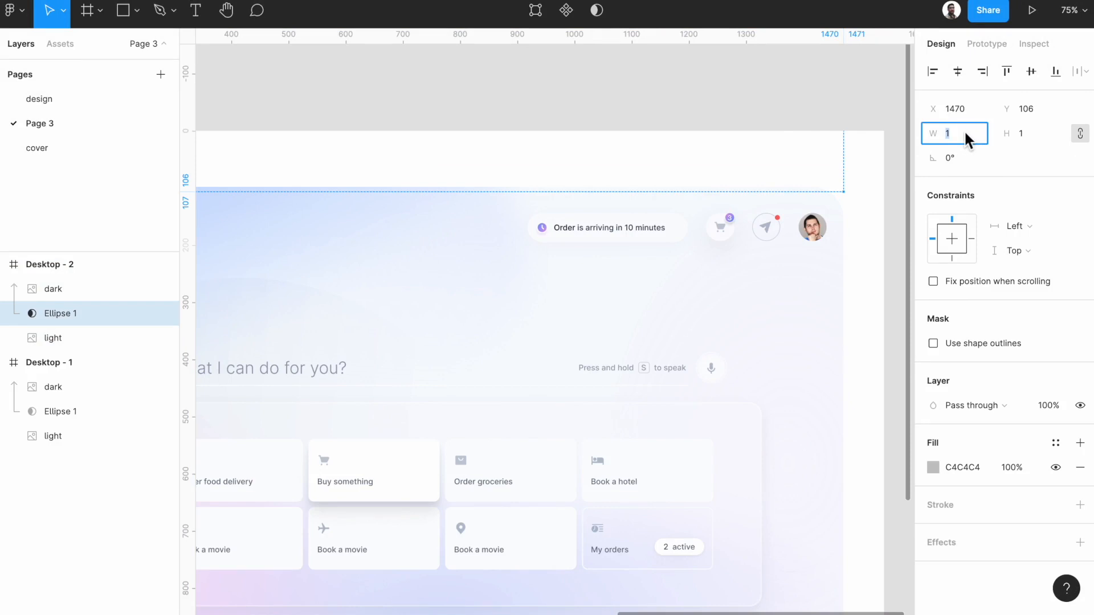
{"action": "type", "text": "14"}
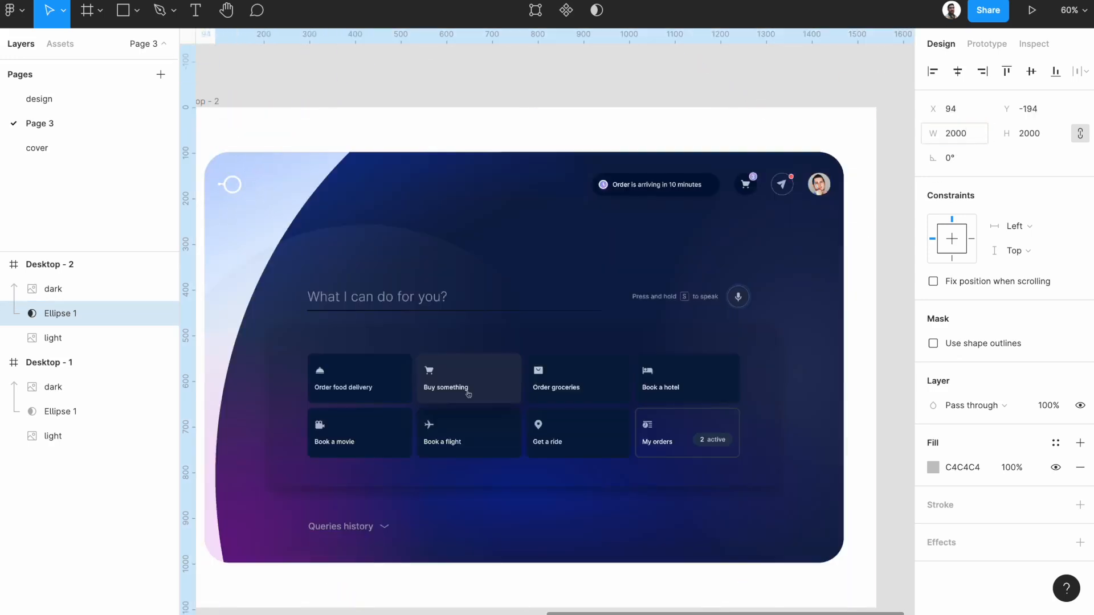
{"action": "left_click", "coordinate": [1031, 71]}
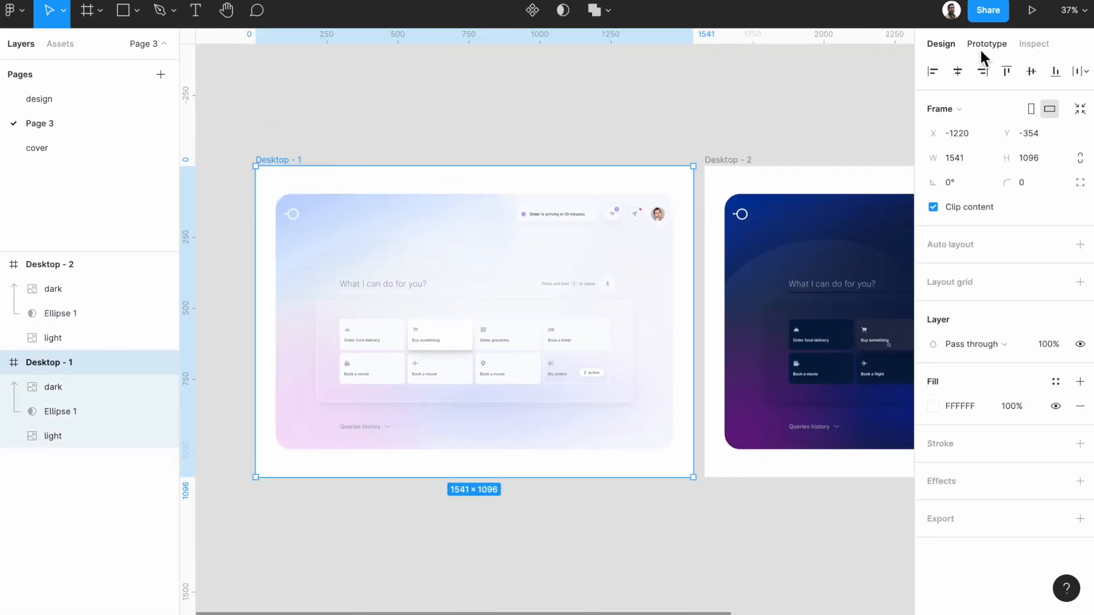
Step: Add an on-click Smart animate, Ease out interaction to Desktop - 1 with duration 200
{"action": "left_click", "coordinate": [986, 43]}
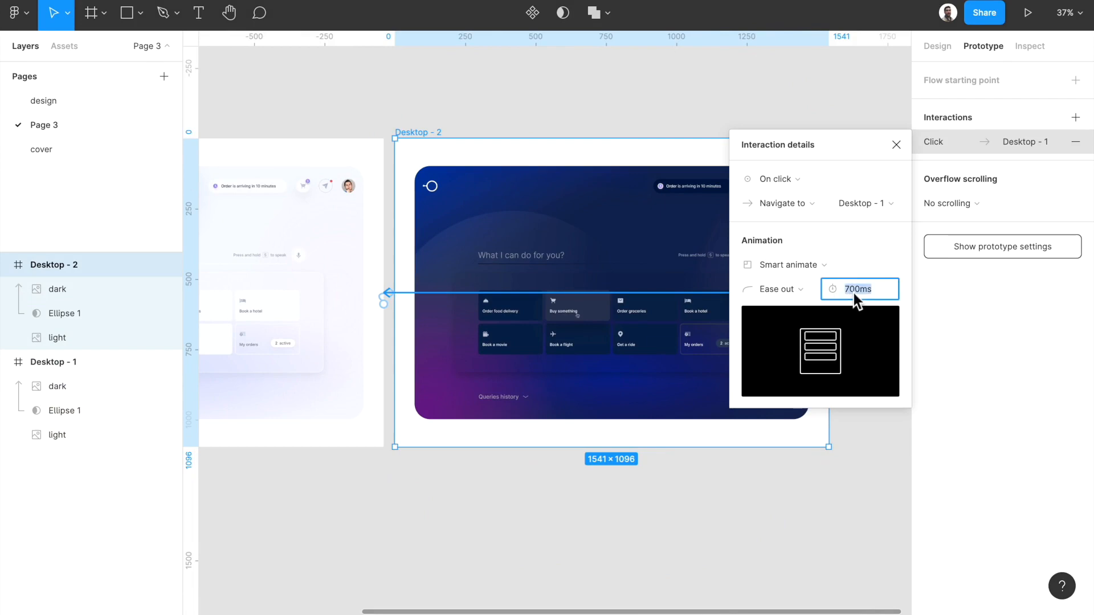
{"action": "type", "text": "200"}
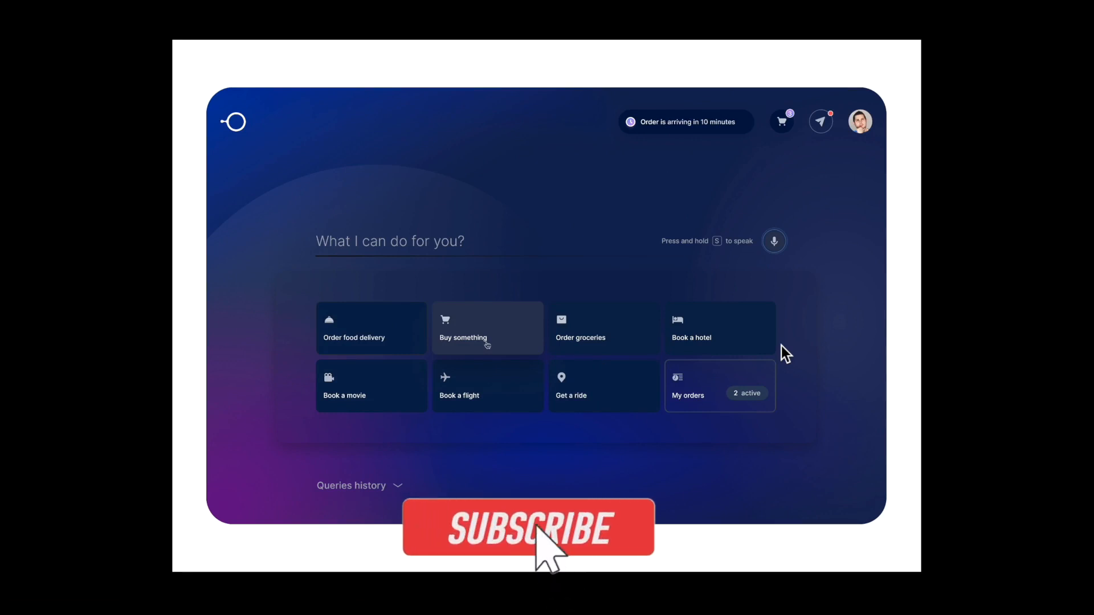
Step: Present the prototype to preview the dark screen animation
{"action": "left_click", "coordinate": [528, 527]}
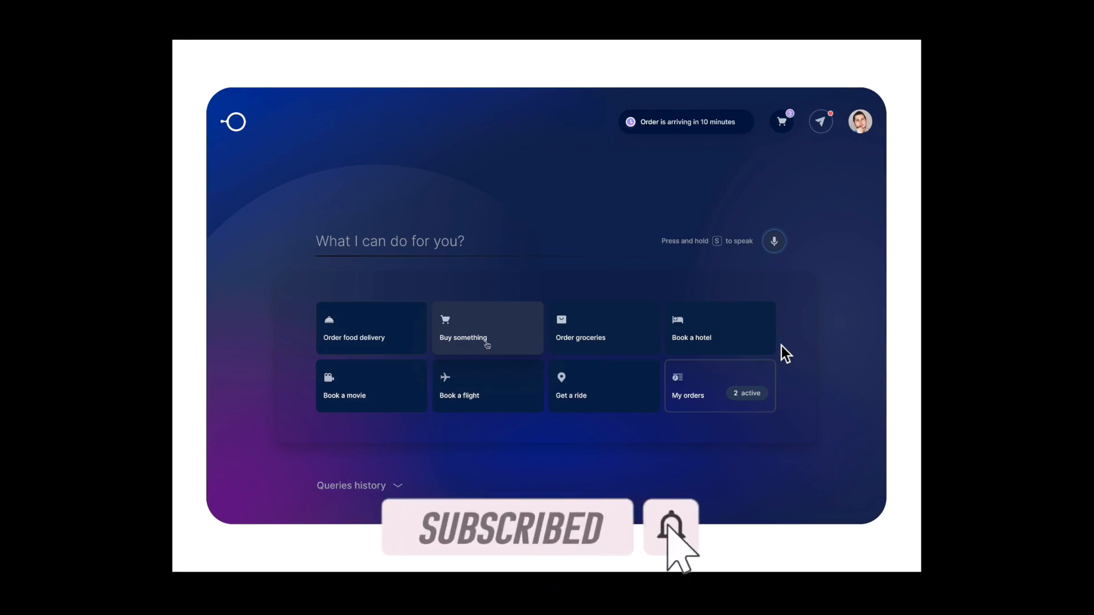